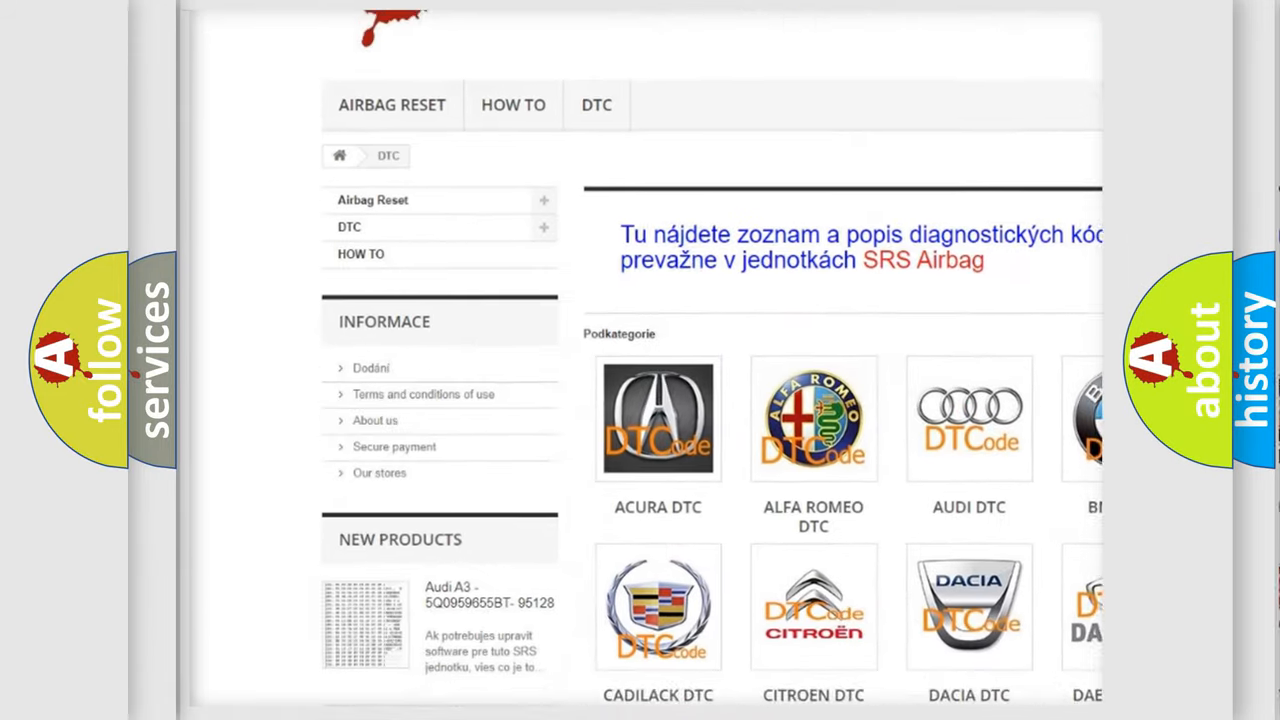
# Scroll the DTC category page past the brand logos and code list to the footer.
pyautogui.scroll(-3)
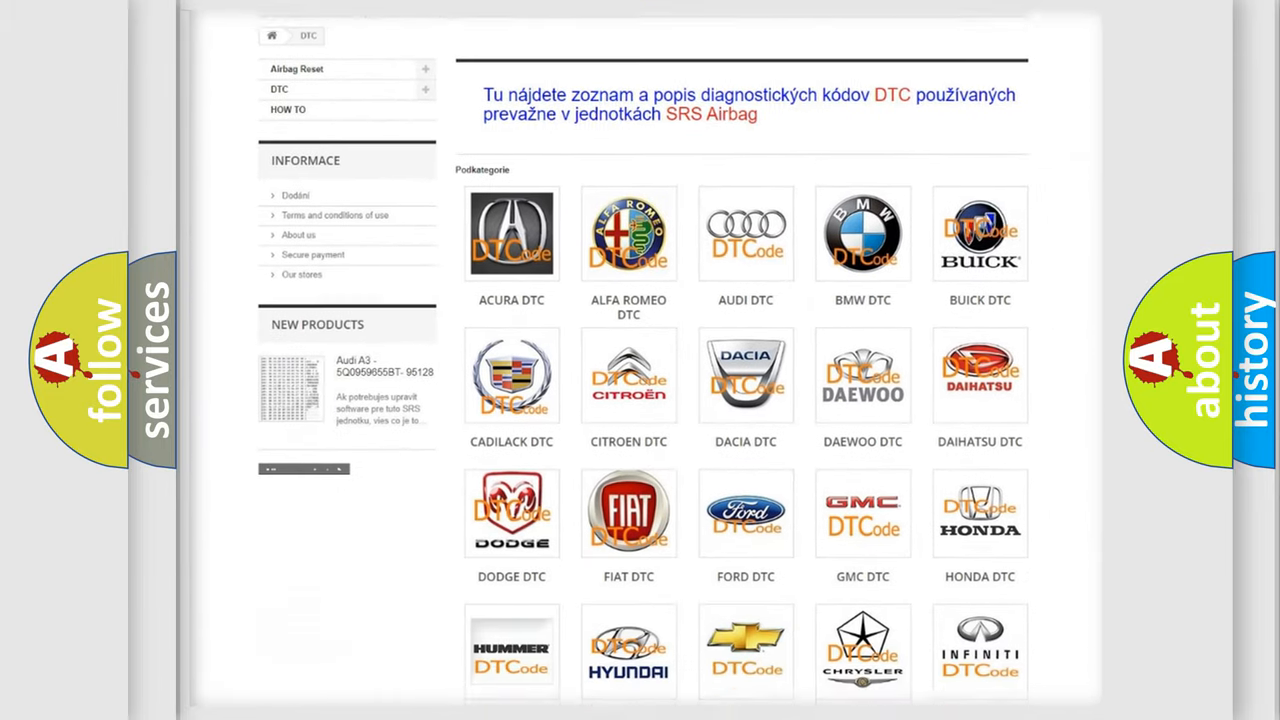
pyautogui.scroll(-3)
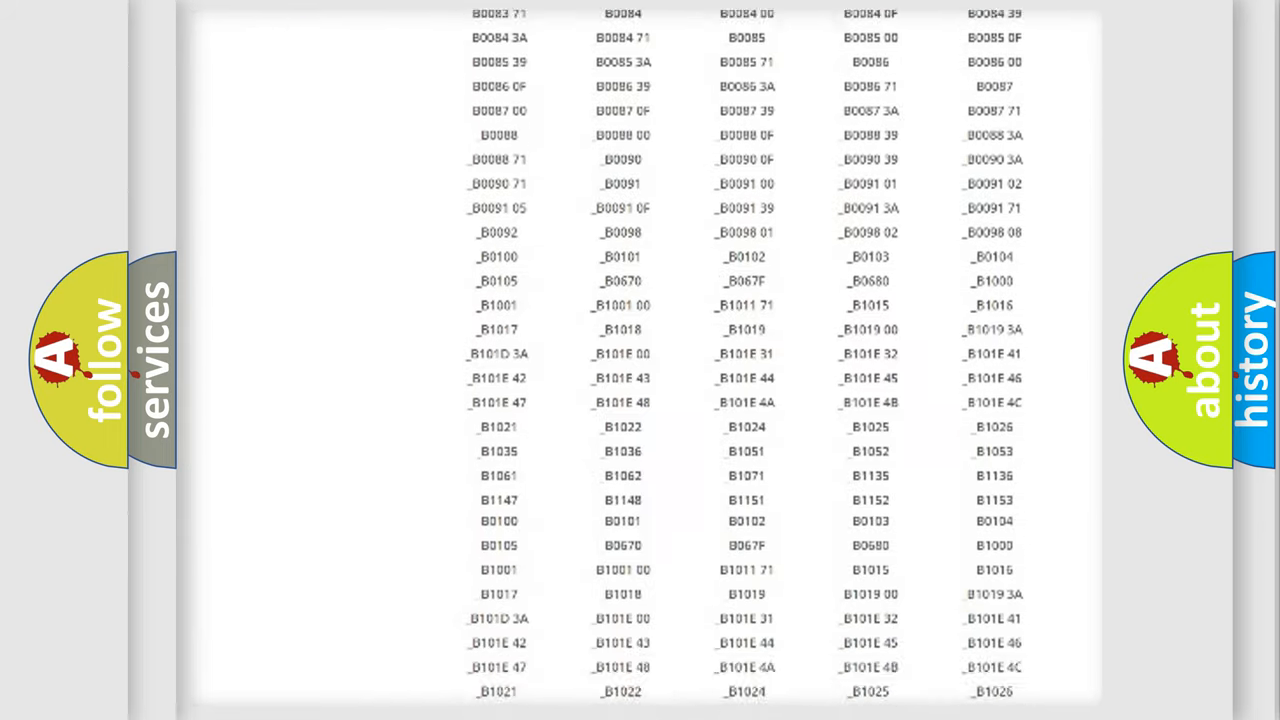
pyautogui.scroll(-3)
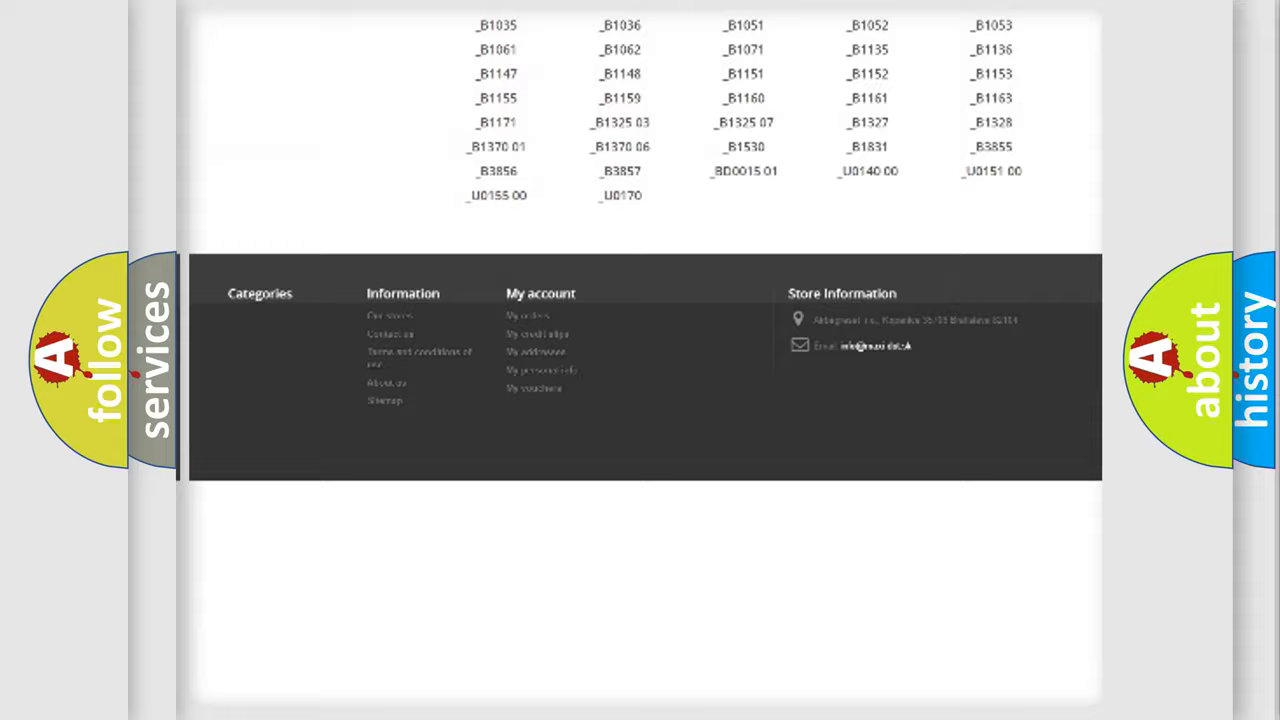
pyautogui.scroll(3)
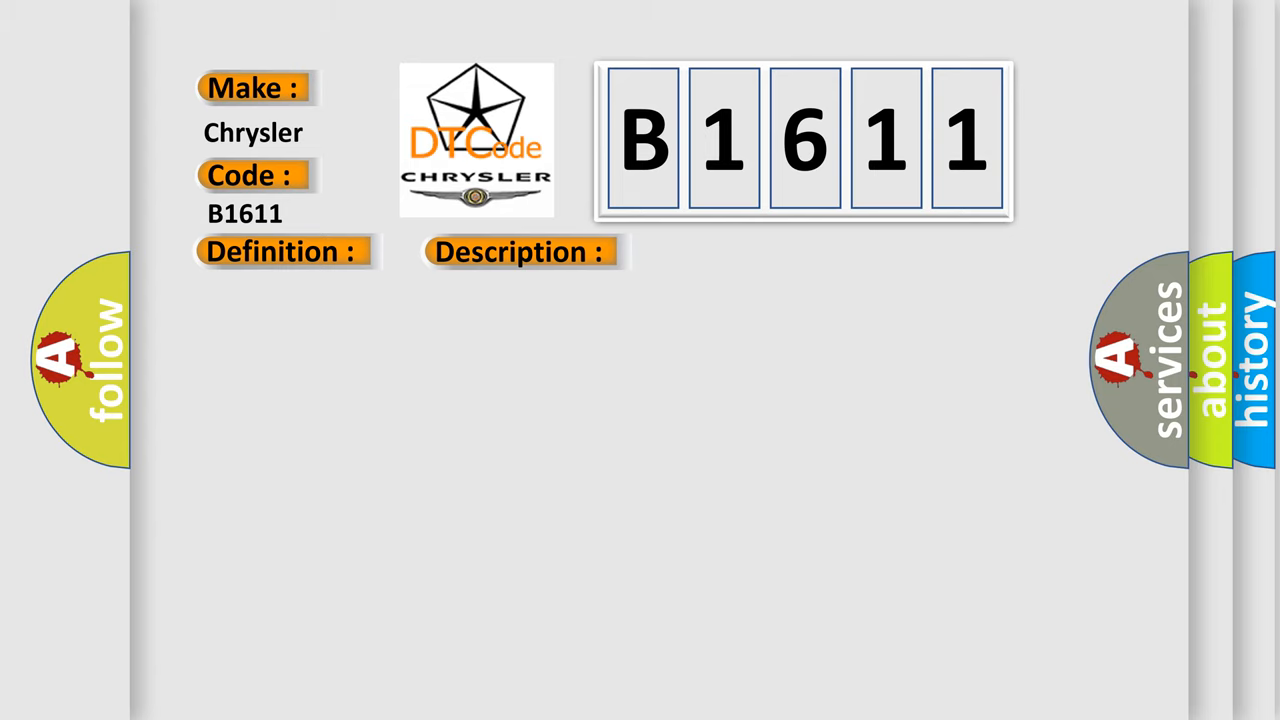
# Reveal the B1611 causes: blown fuse, loose terminals, open circuits, faulty SH-AWD unit.
pyautogui.click(736, 252)
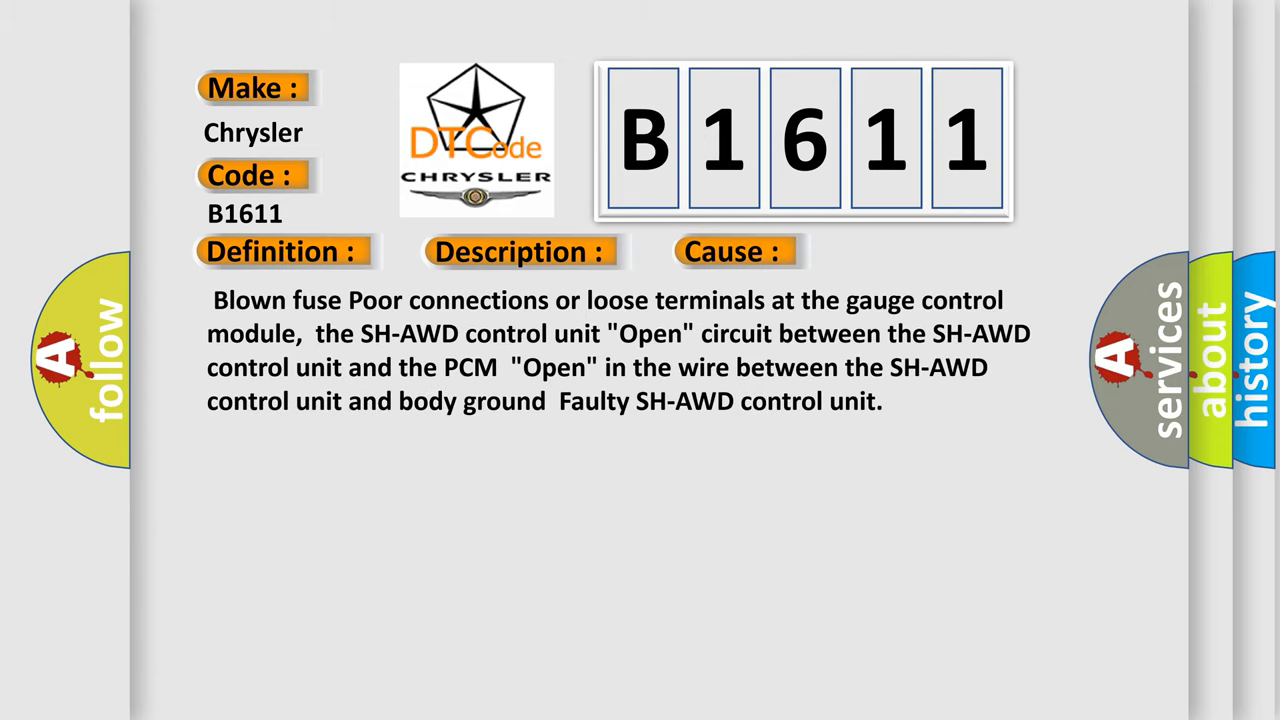